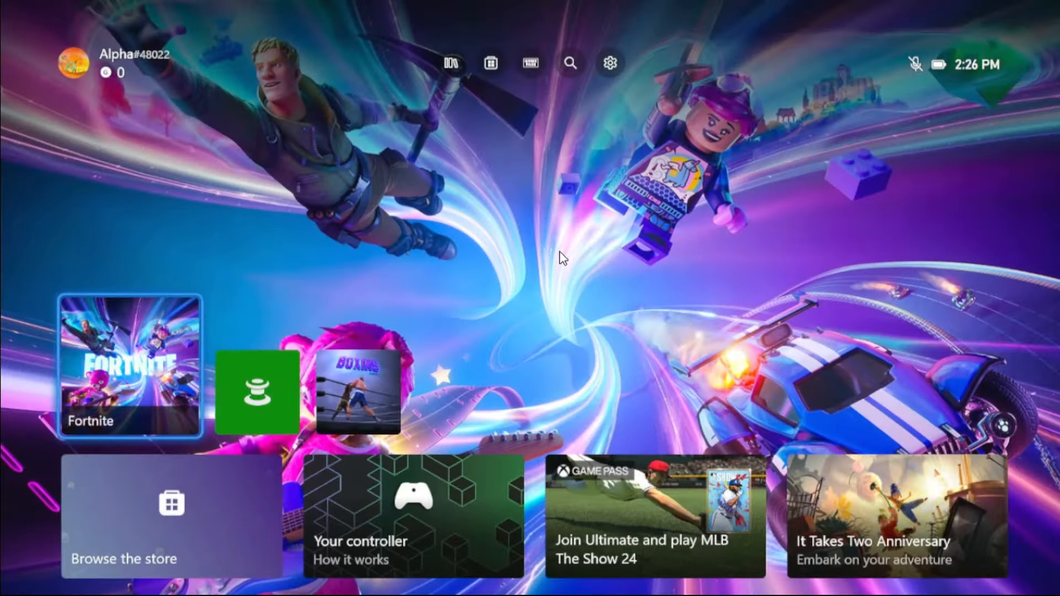
# Step: Reach the console Settings General page from the guide's Profile & system section
pyautogui.click(130, 371)
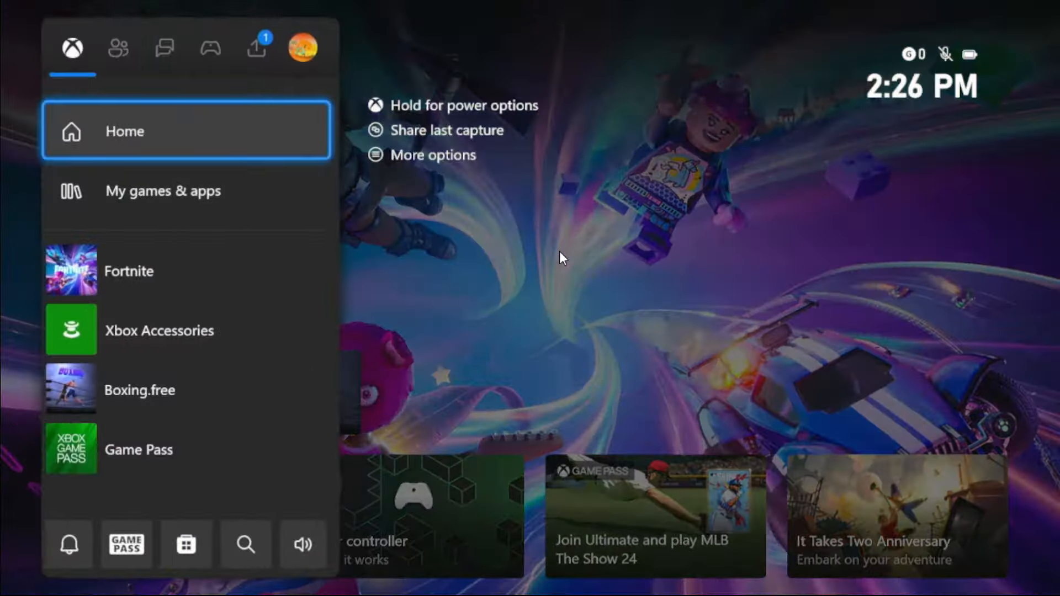
pyautogui.click(304, 50)
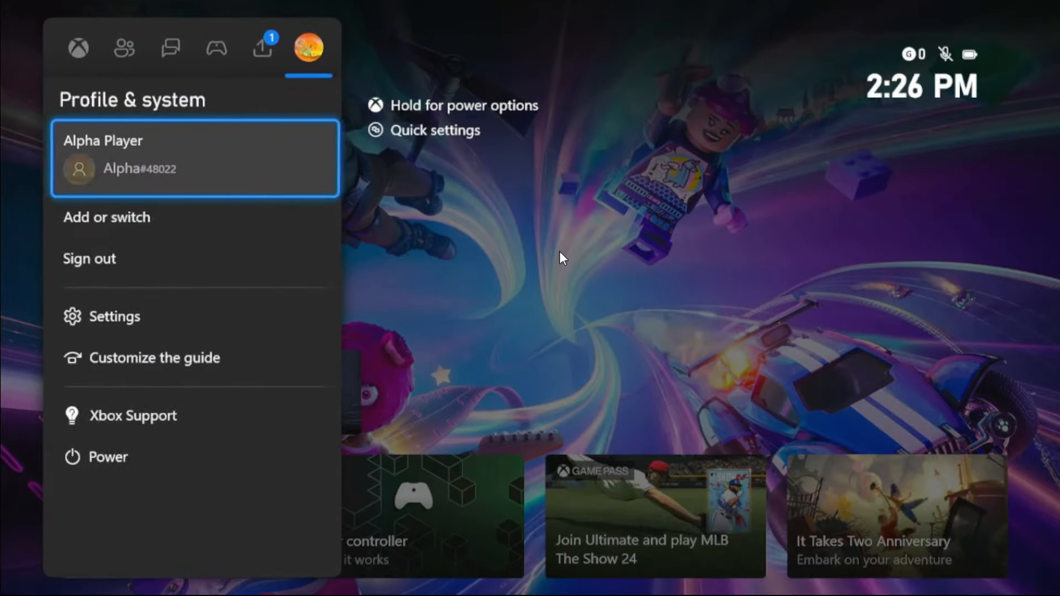
pyautogui.click(114, 316)
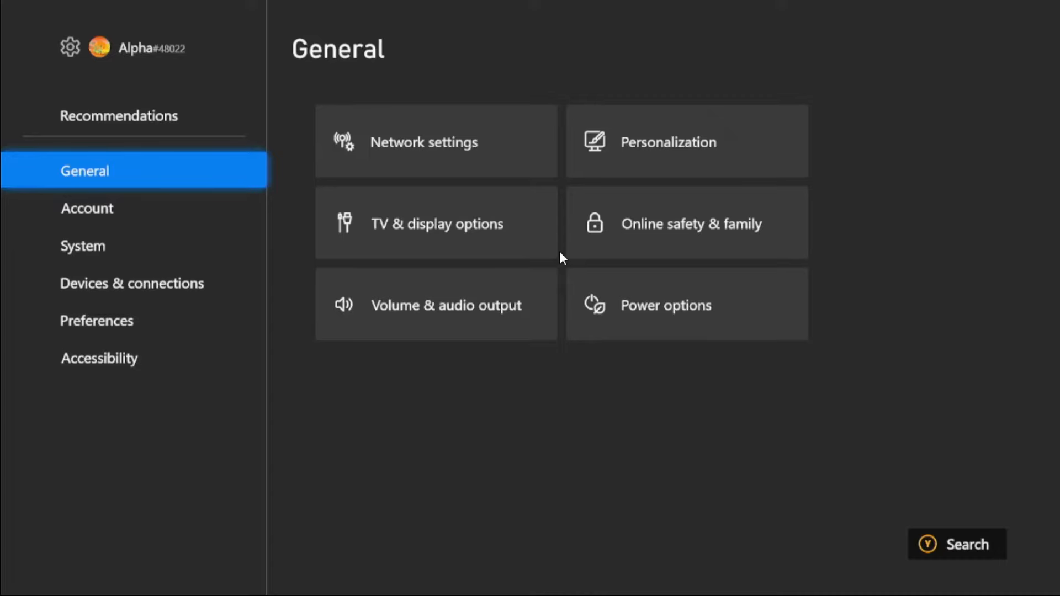
# Step: Go through Network settings and Advanced settings to set IPv4 DNS to Manual
pyautogui.click(424, 141)
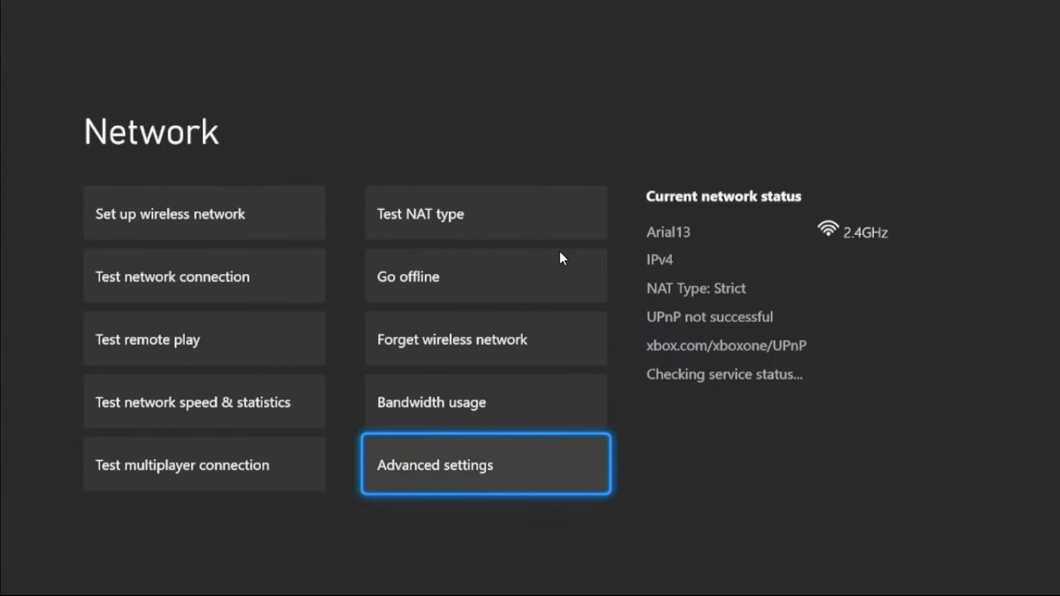
pyautogui.click(485, 465)
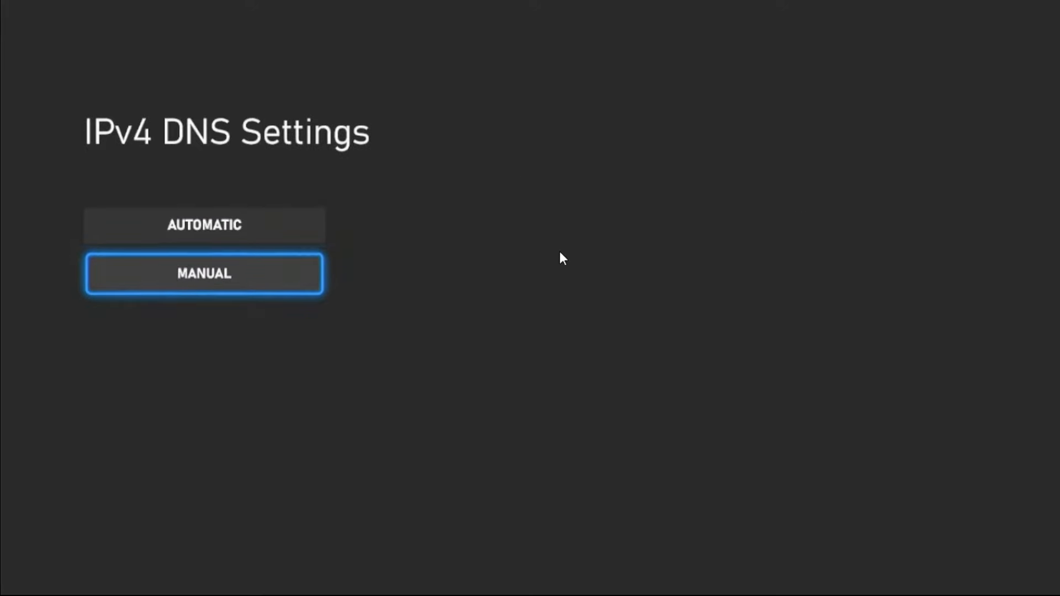
pyautogui.click(206, 273)
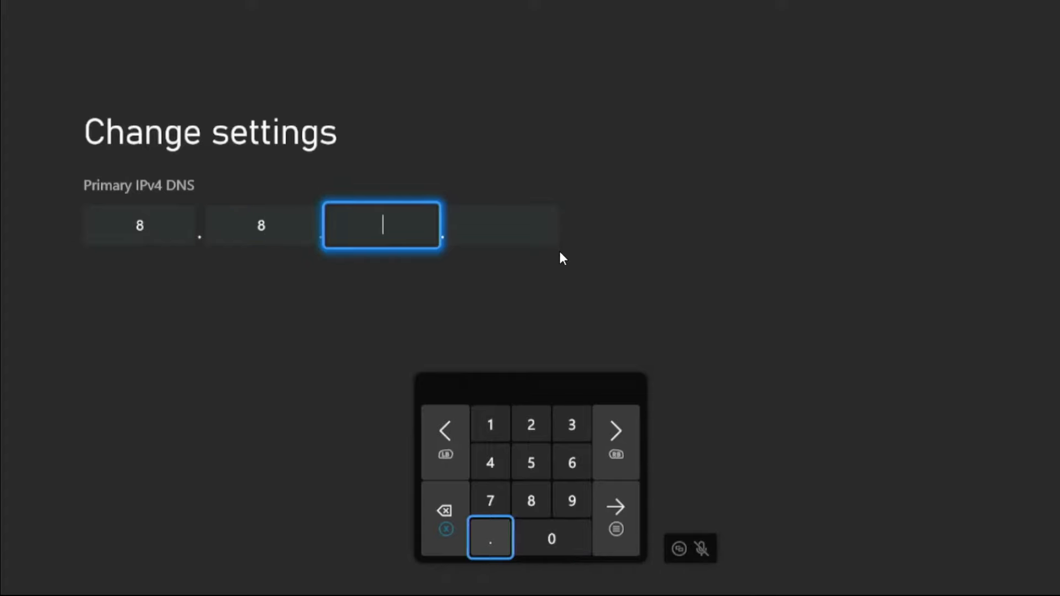
# Step: Enter 8.8.8.8 as primary and begin 8.8.4.4 as secondary DNS, returning Home
pyautogui.click(530, 500)
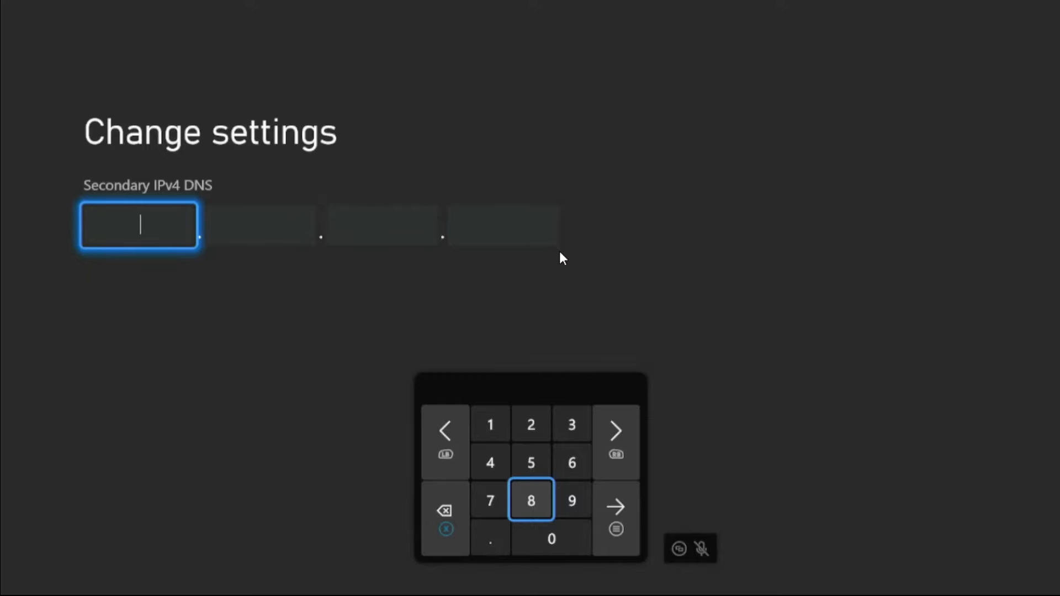
pyautogui.click(531, 500)
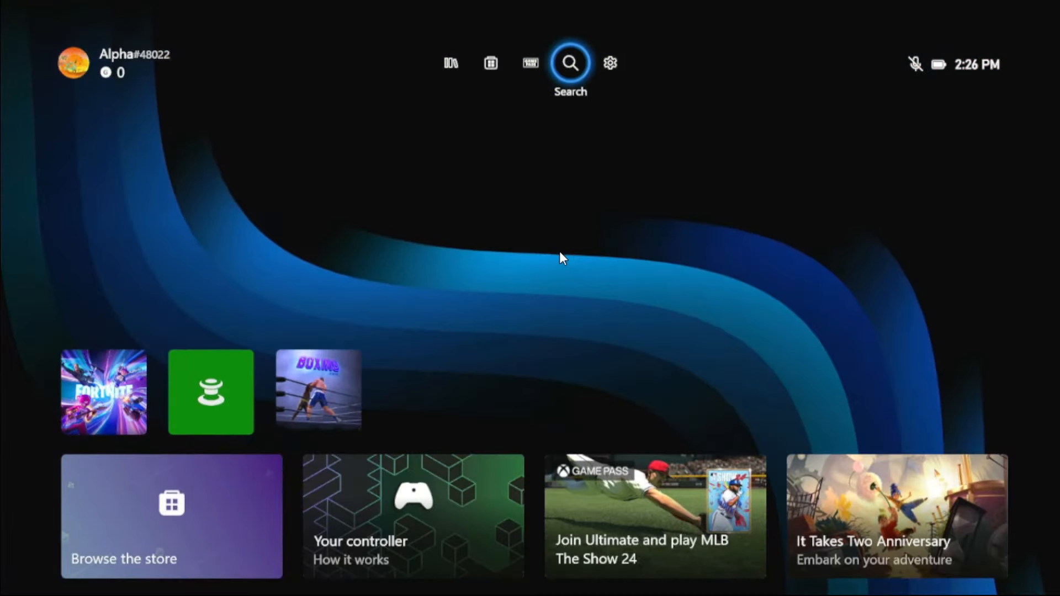
# Step: Run Test network speed & statistics showing 53.40 Mbps down, 12.63 Mbps up, 0% loss
pyautogui.click(612, 62)
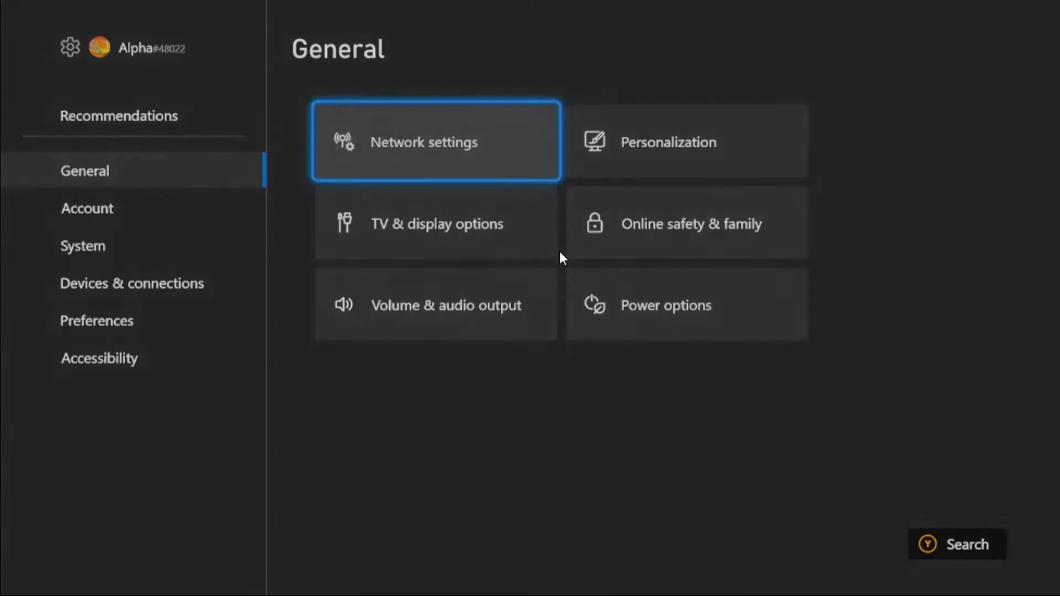
pyautogui.click(432, 141)
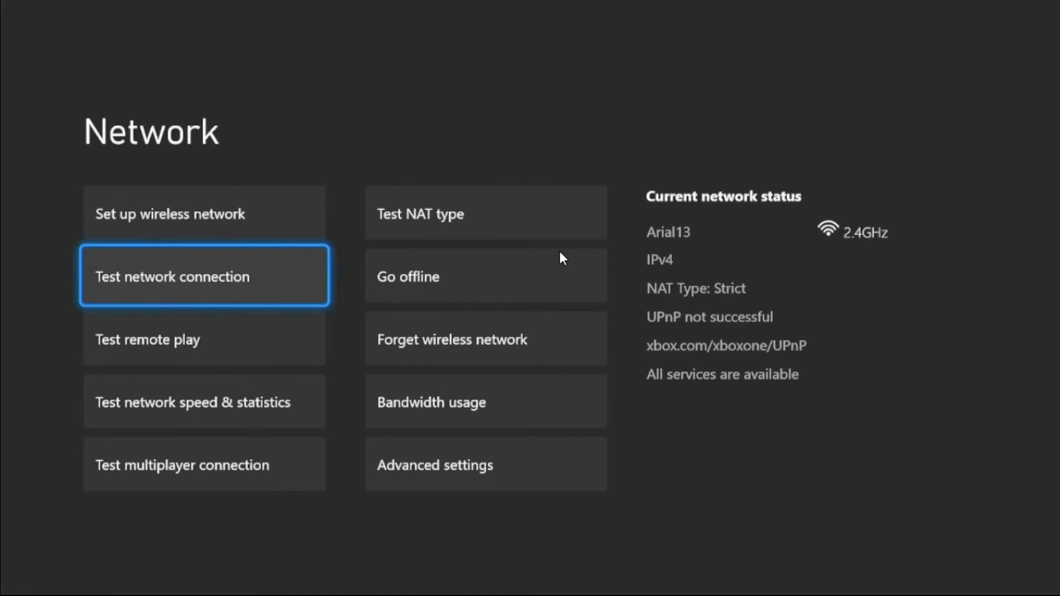
pyautogui.press('DOWN')
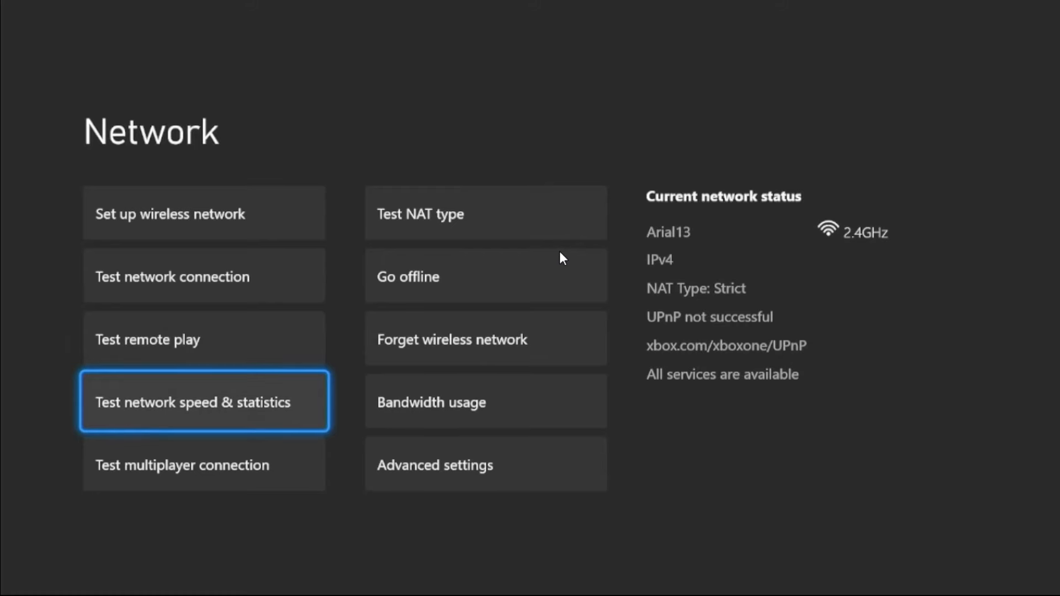
pyautogui.click(203, 402)
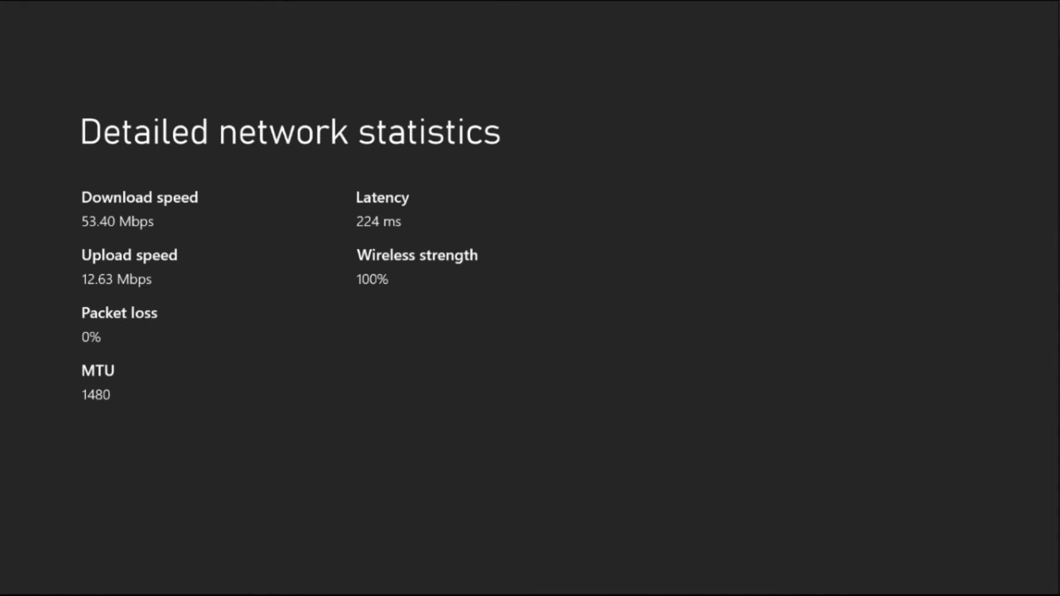